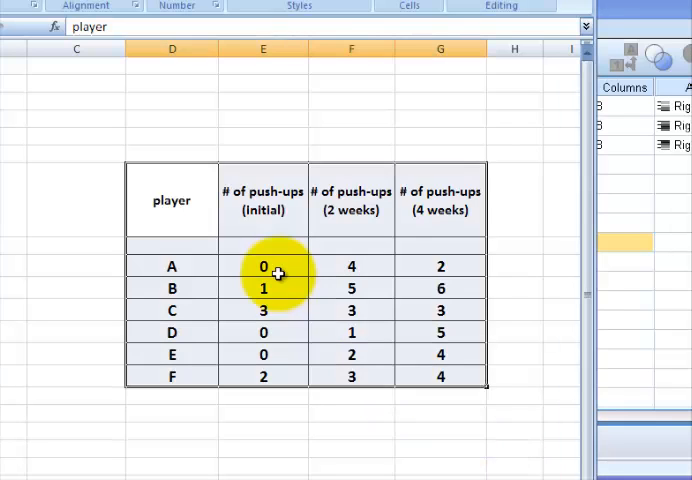
- Review the Excel push-up table and define numeric variables initial, week2 and week4 in SPSS
click(264, 200)
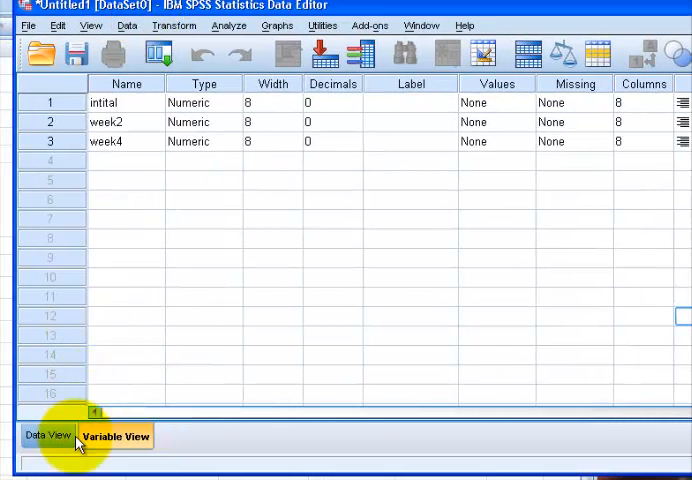
- Paste the six players' initial, week2 and week4 counts from Excel into Data View and save as a pushups .sav file
click(46, 436)
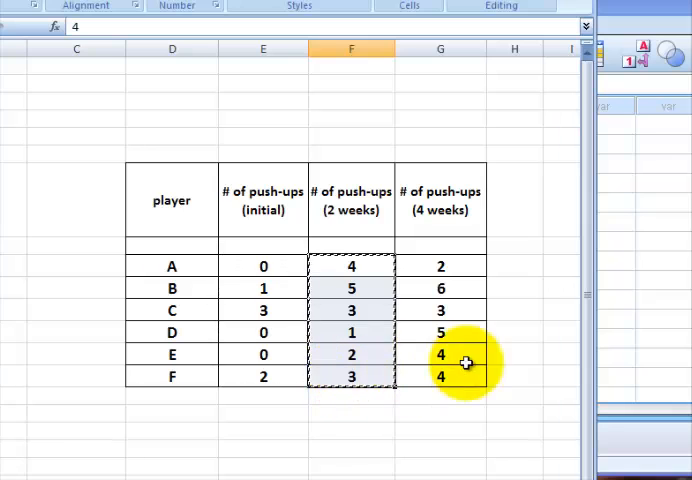
click(196, 136)
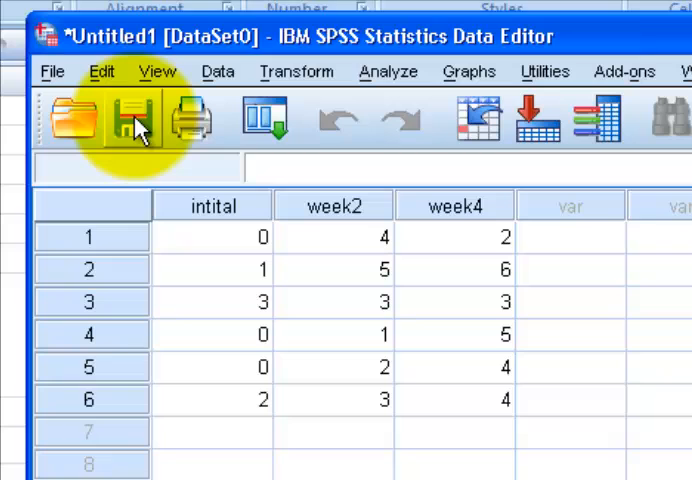
click(130, 118)
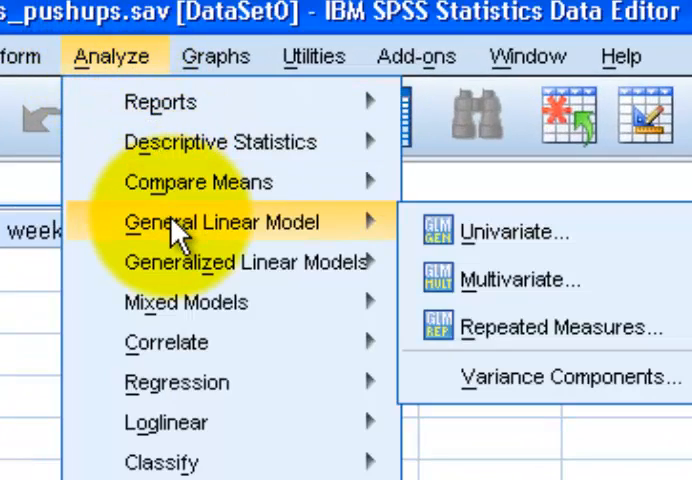
mouse_move(330, 224)
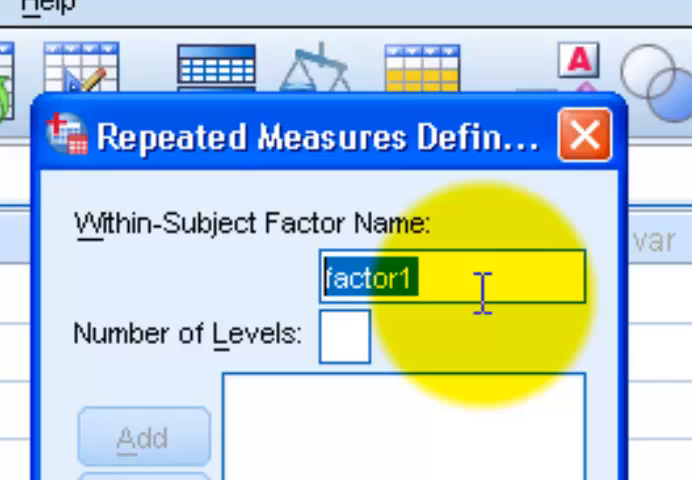
- Name the within-subject factor training with 3 levels and add it
text(trail)
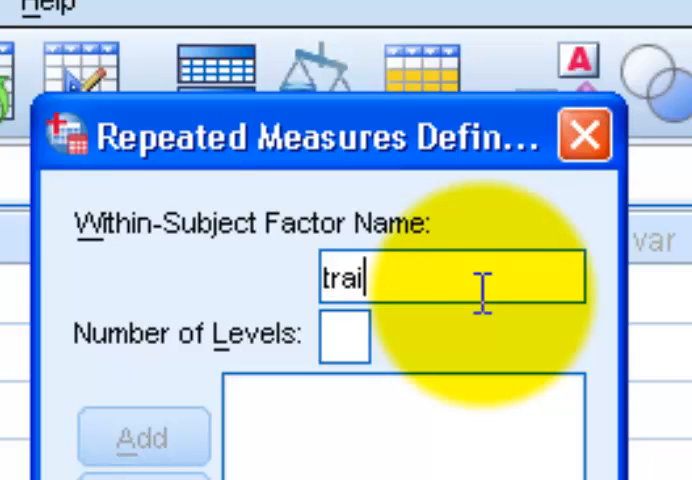
text(ning)
click(344, 336)
text(3)
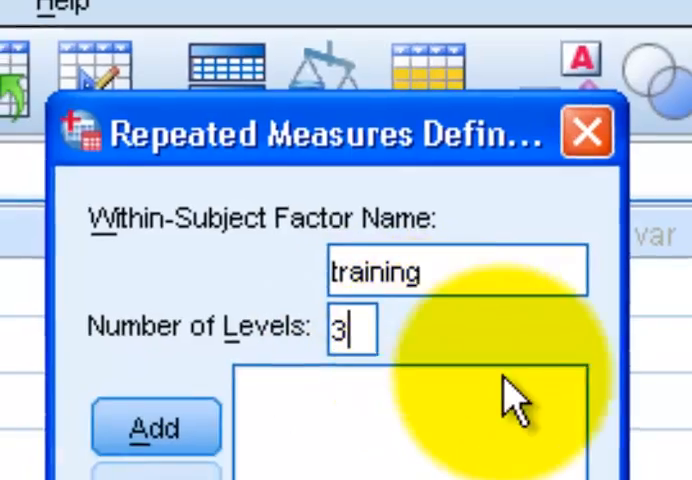
click(156, 428)
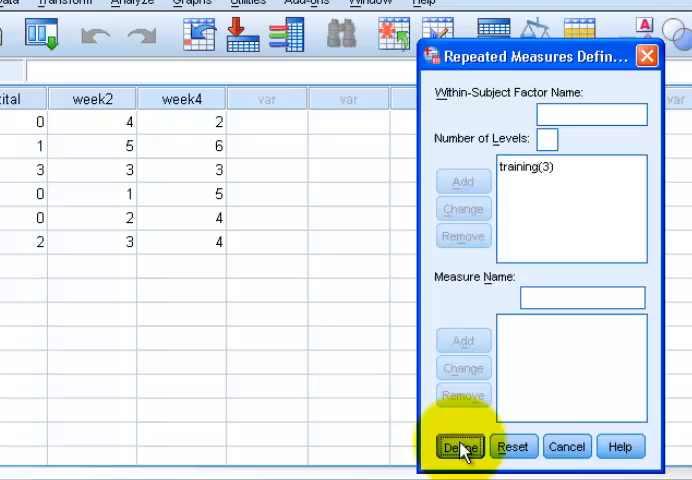
- Map intital, week2 and week4 to training levels 1, 2 and 3 in the Within-Subjects Variables box
click(464, 448)
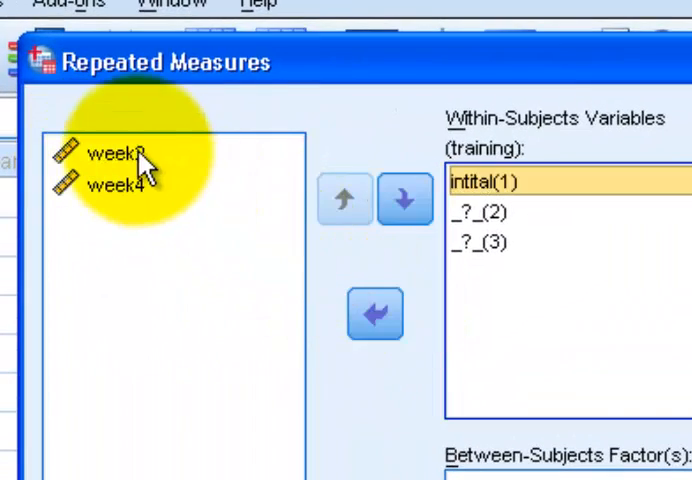
click(110, 154)
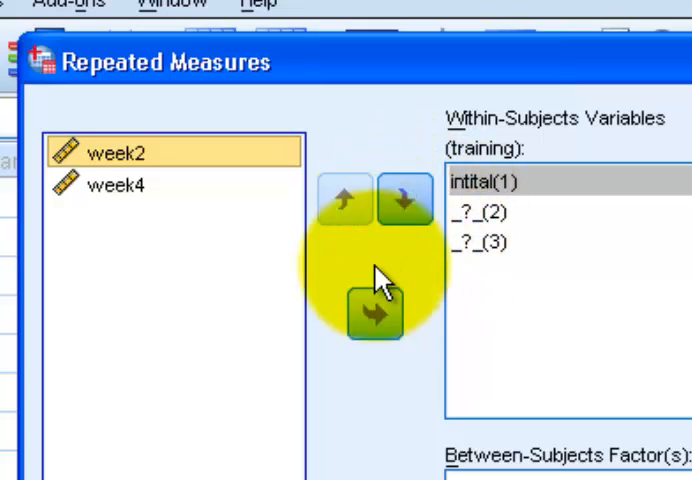
click(372, 312)
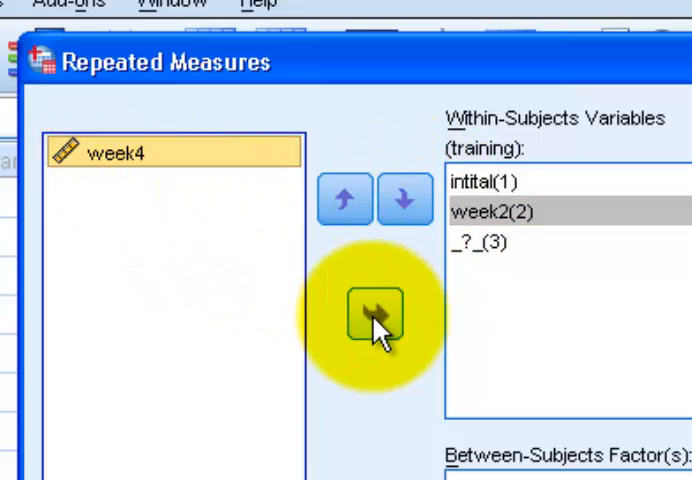
click(372, 312)
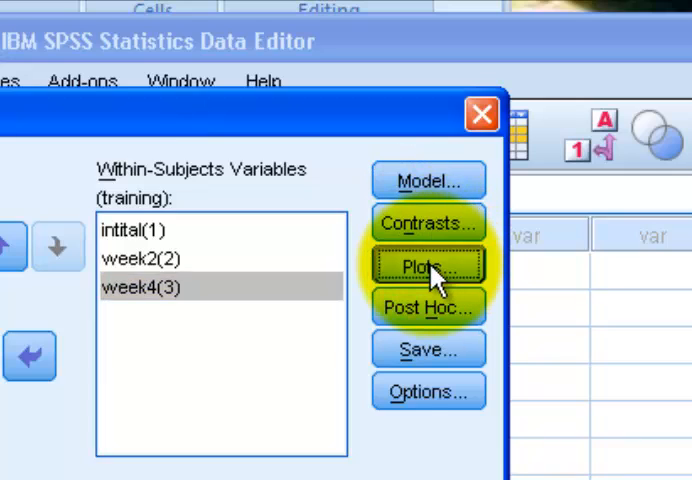
- Request a profile plot with training on the horizontal axis
click(428, 264)
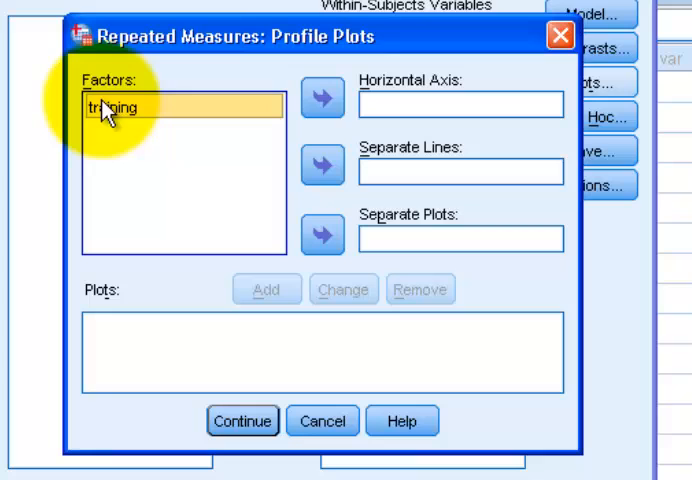
click(322, 96)
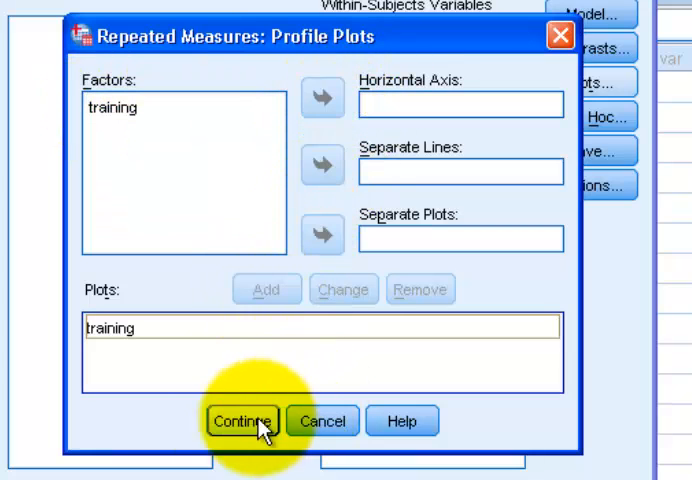
click(240, 420)
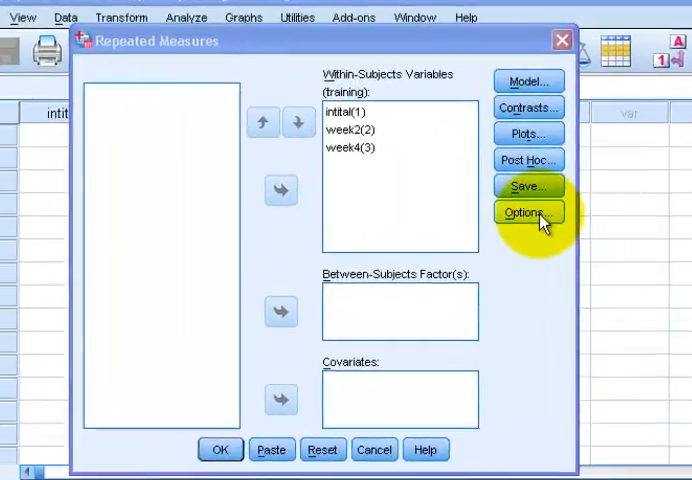
- Request OVERALL marginal means, descriptive statistics, effect size estimates, observed power and homogeneity tests
click(528, 212)
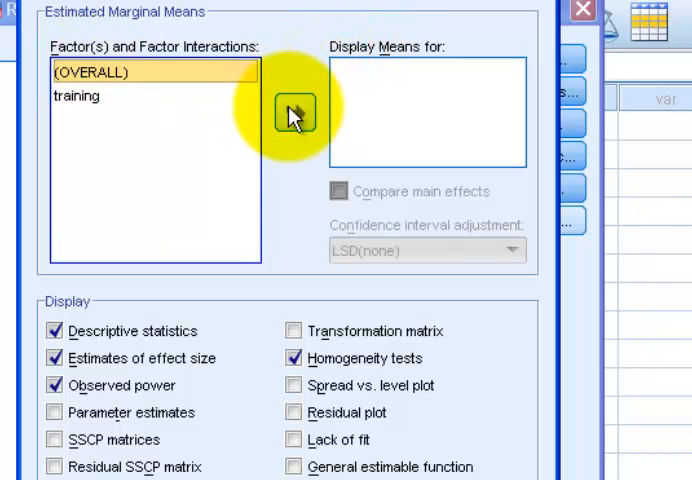
click(294, 110)
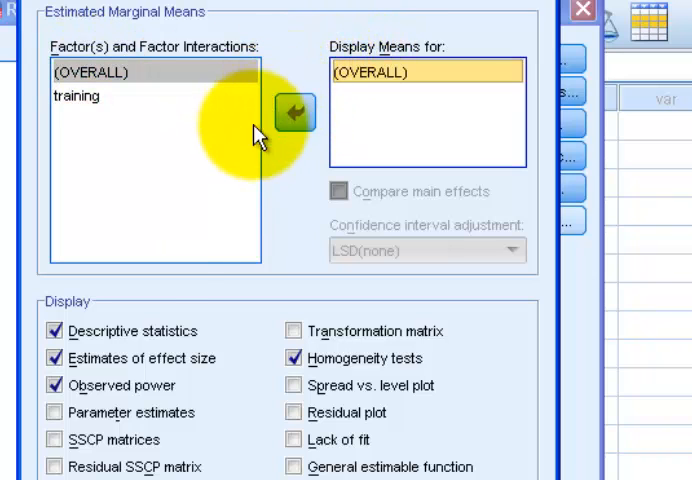
click(56, 332)
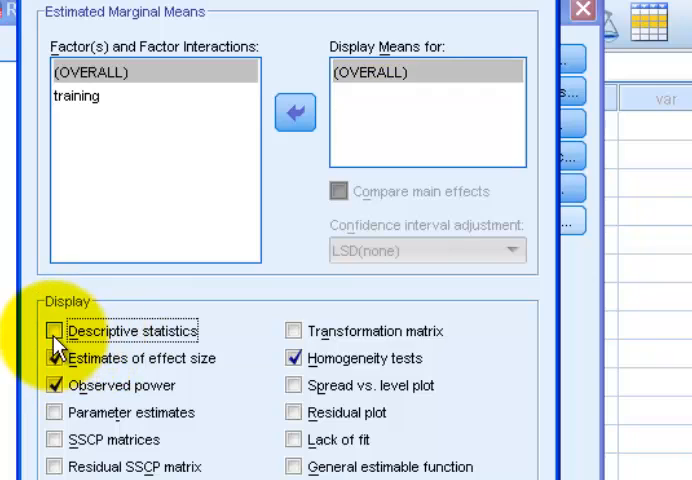
click(48, 330)
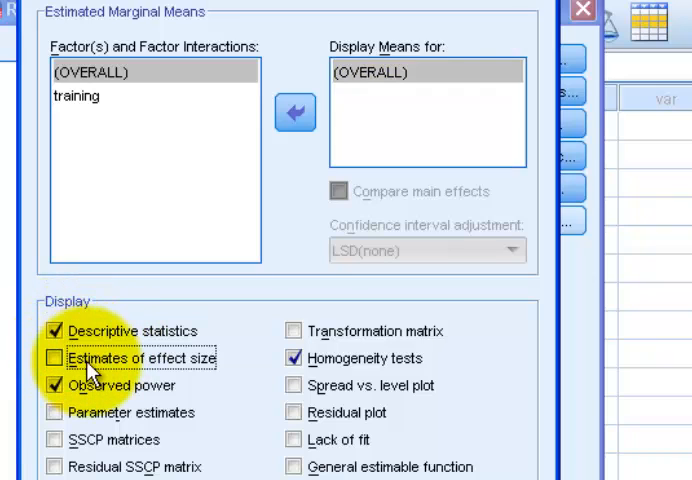
click(56, 358)
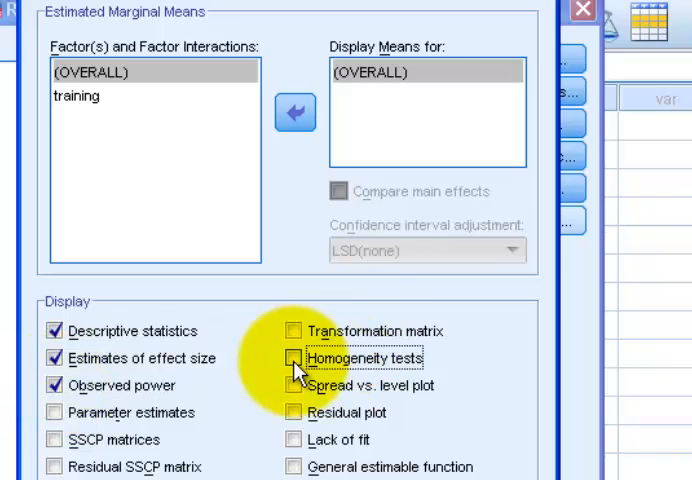
click(294, 358)
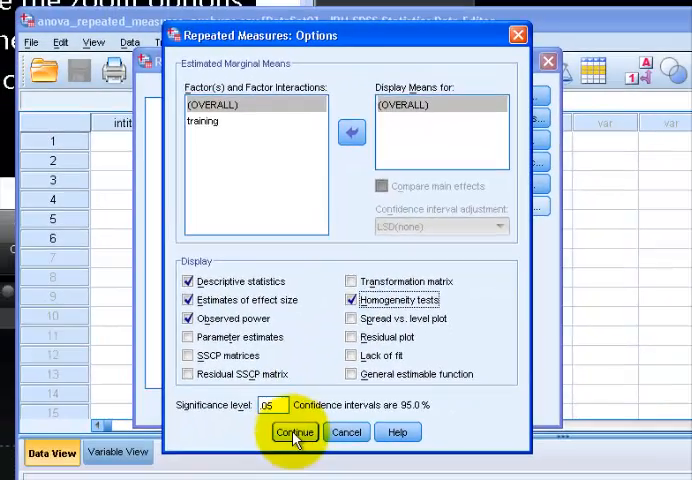
click(294, 432)
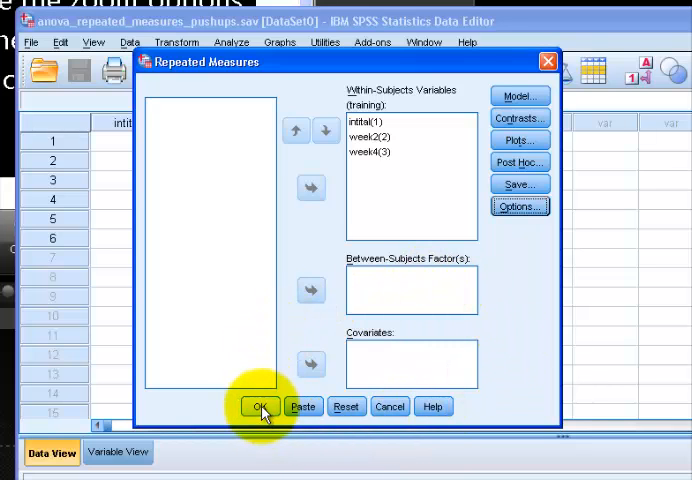
click(260, 406)
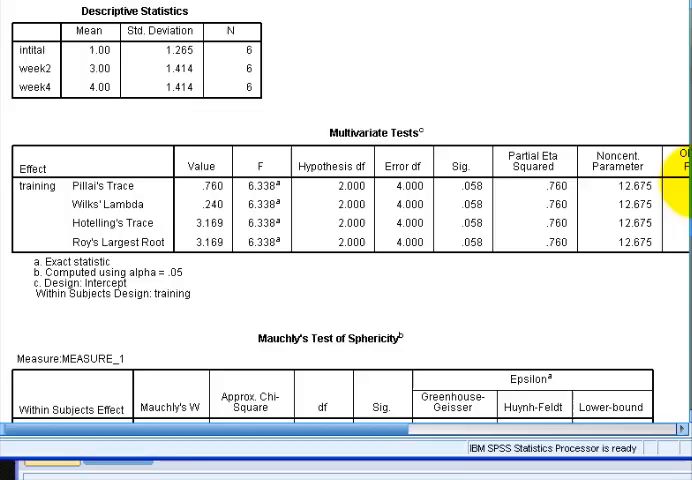
scroll(down, 3)
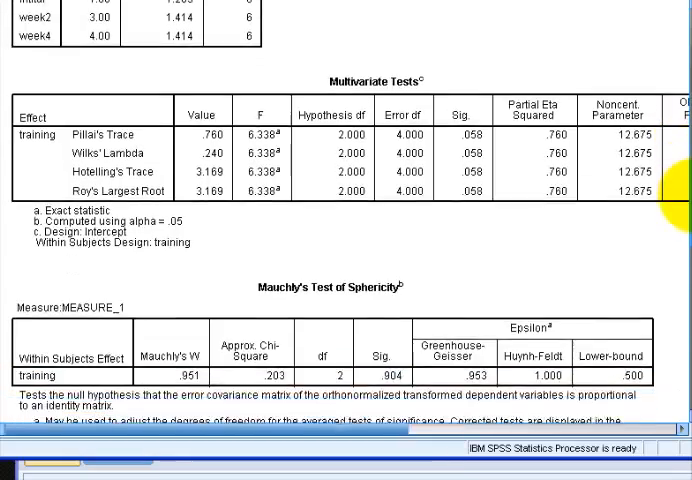
scroll(down, 3)
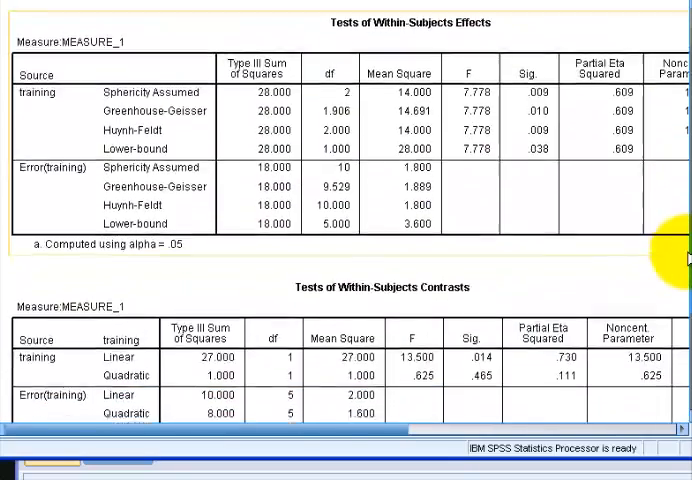
scroll(down, 3)
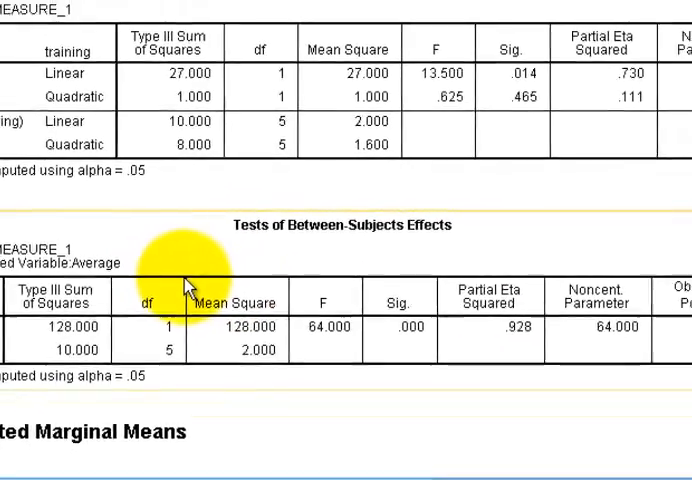
scroll(down, 3)
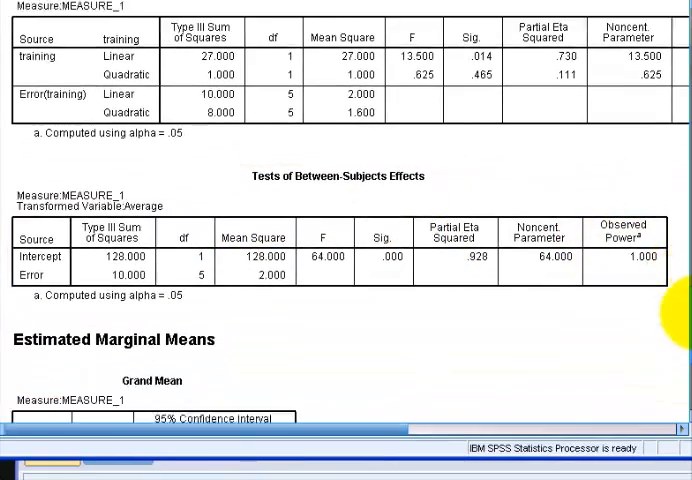
scroll(down, 3)
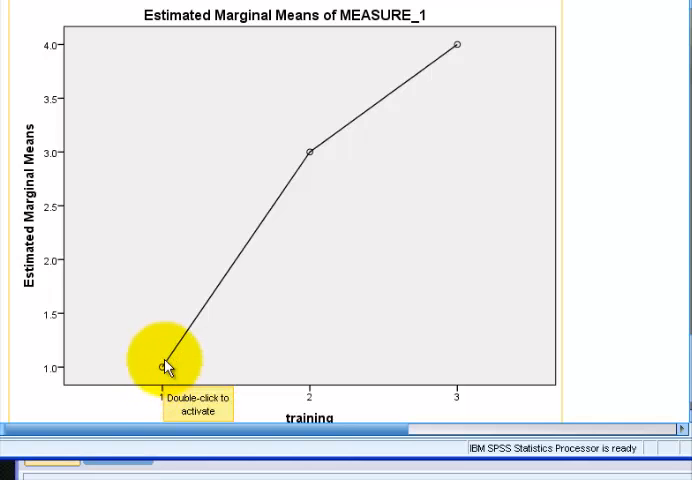
mouse_move(260, 284)
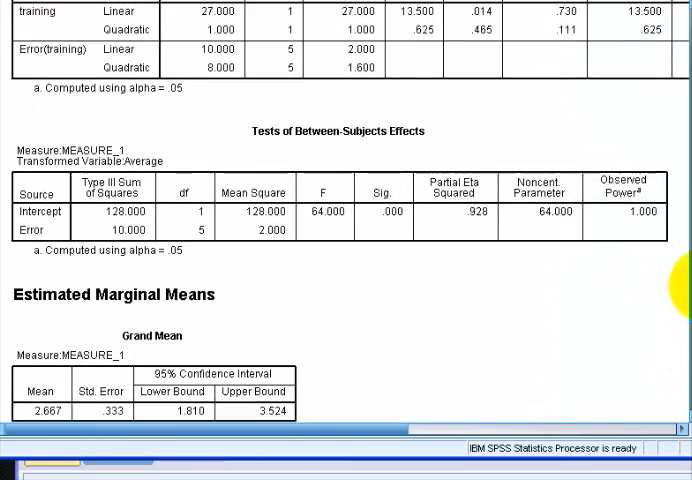
scroll(down, 3)
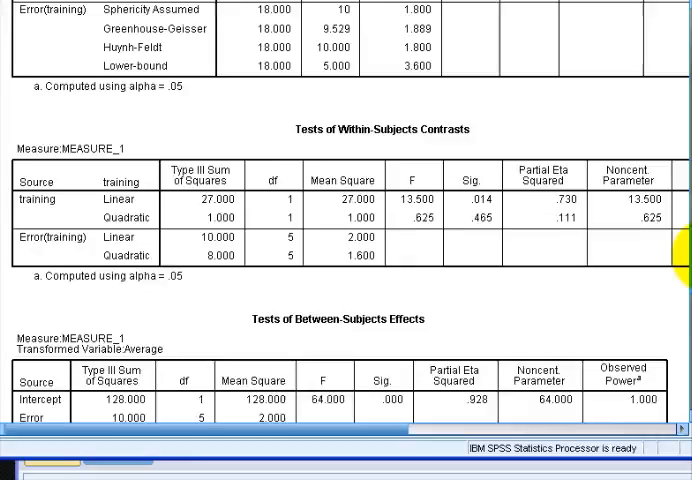
scroll(up, 3)
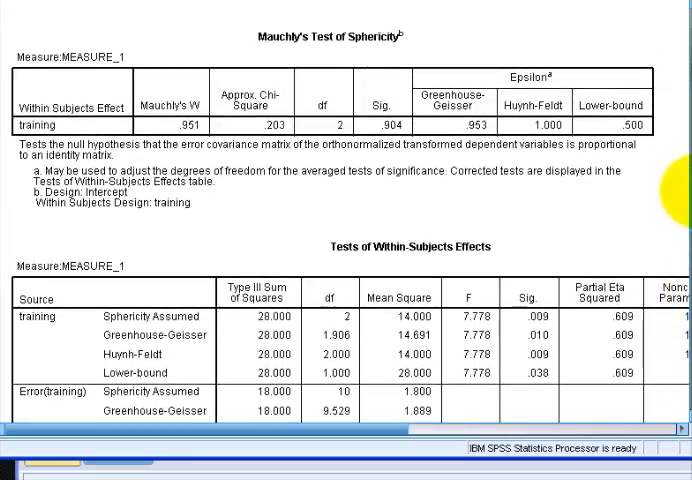
scroll(up, 3)
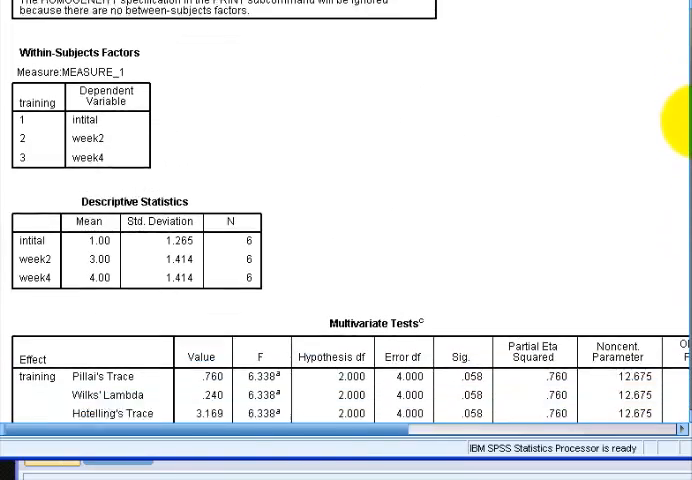
scroll(down, 3)
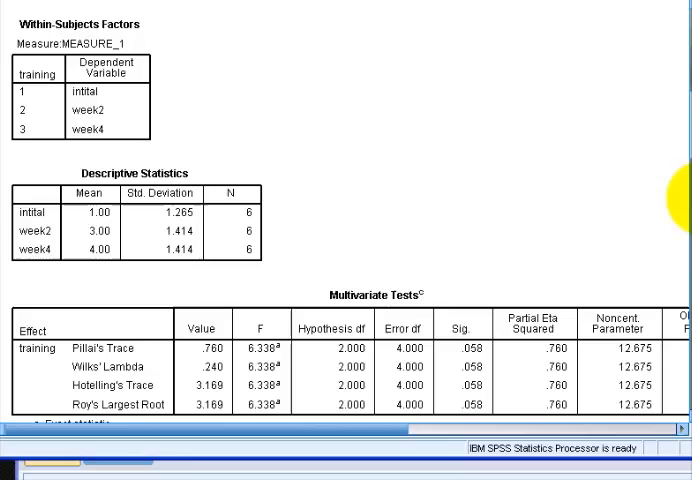